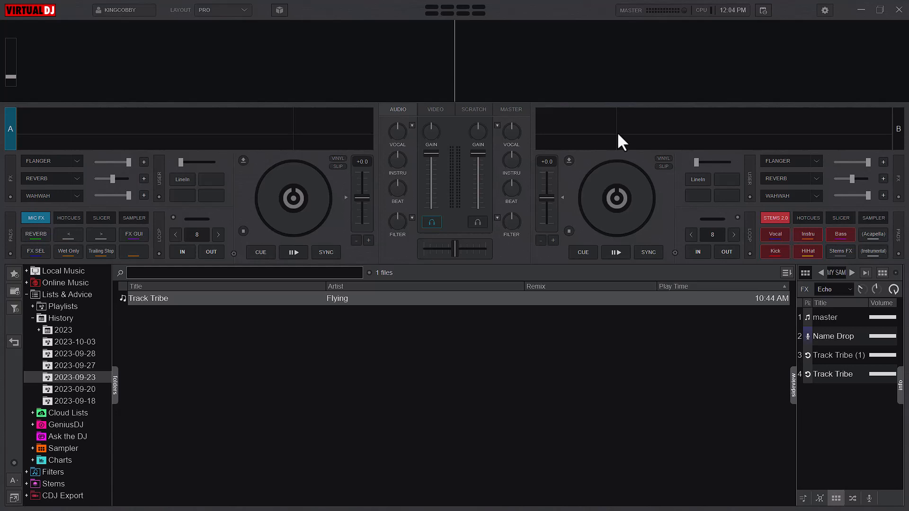
{"action": "mouse_move", "coordinate": [678, 108]}
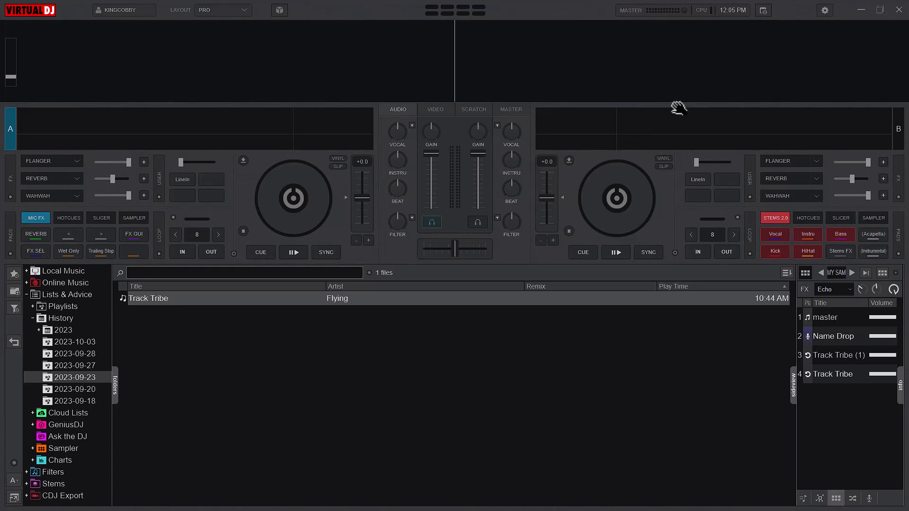
{"action": "mouse_move", "coordinate": [696, 104]}
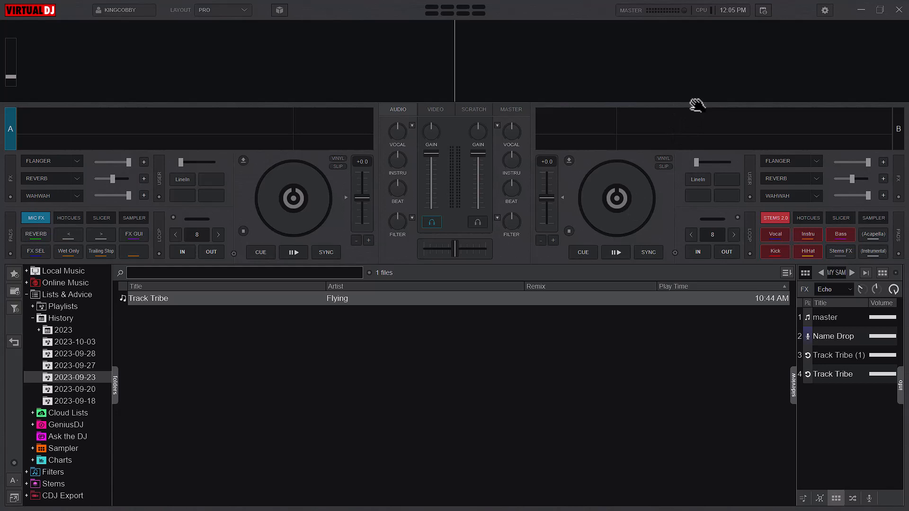
{"action": "mouse_move", "coordinate": [705, 109]}
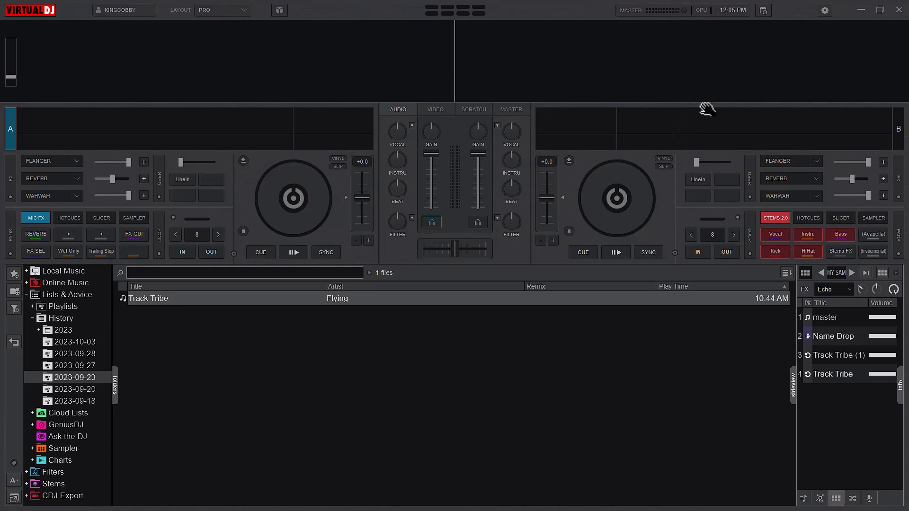
{"action": "mouse_move", "coordinate": [837, 29]}
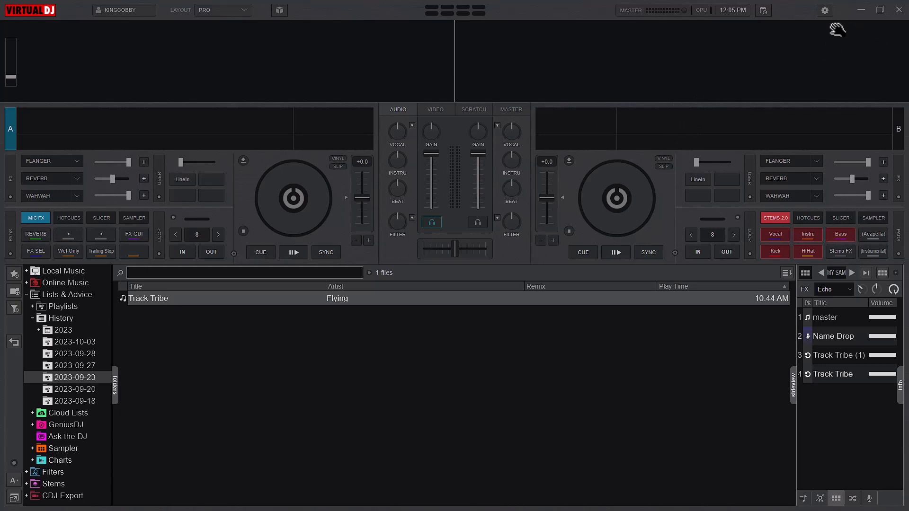
{"action": "mouse_move", "coordinate": [722, 74]}
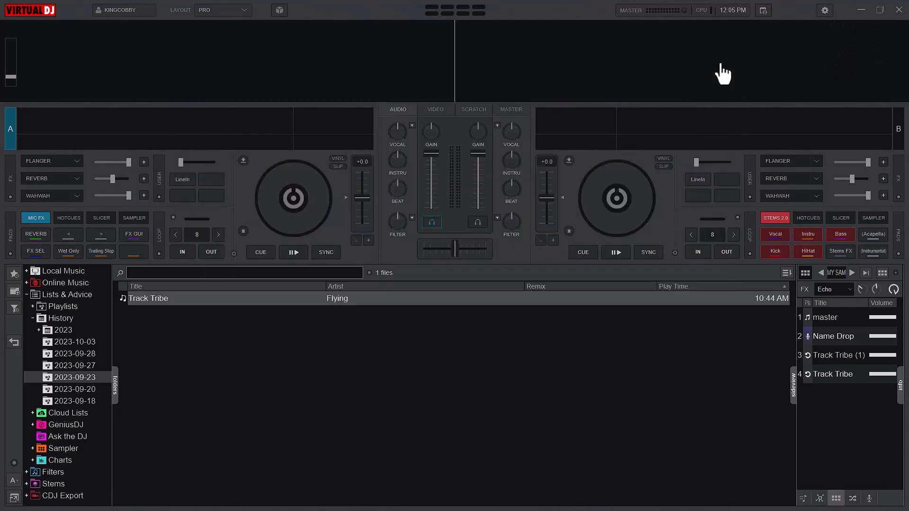
{"action": "mouse_move", "coordinate": [63, 62]}
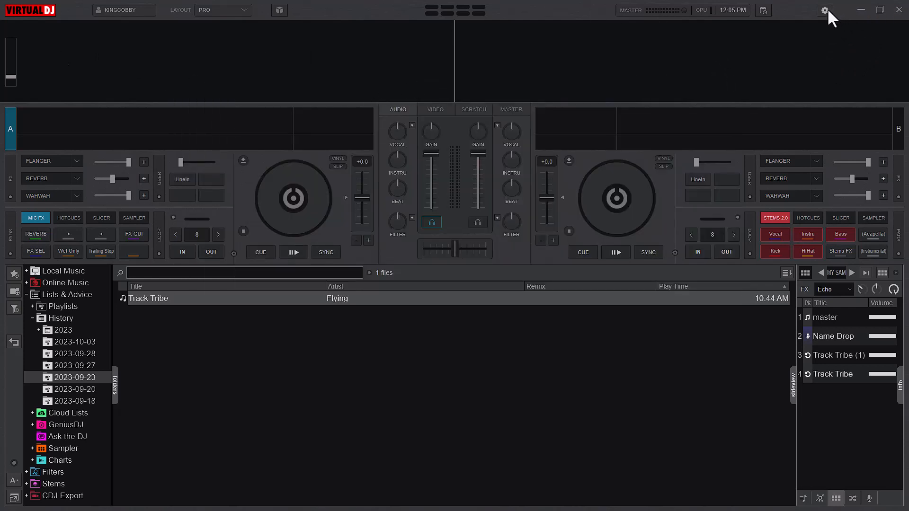
Filter Options & Tweaks by 'hardw' and set recordVideoHardwareAcceleration to AMD after trying Automatic
{"action": "left_click", "coordinate": [824, 10]}
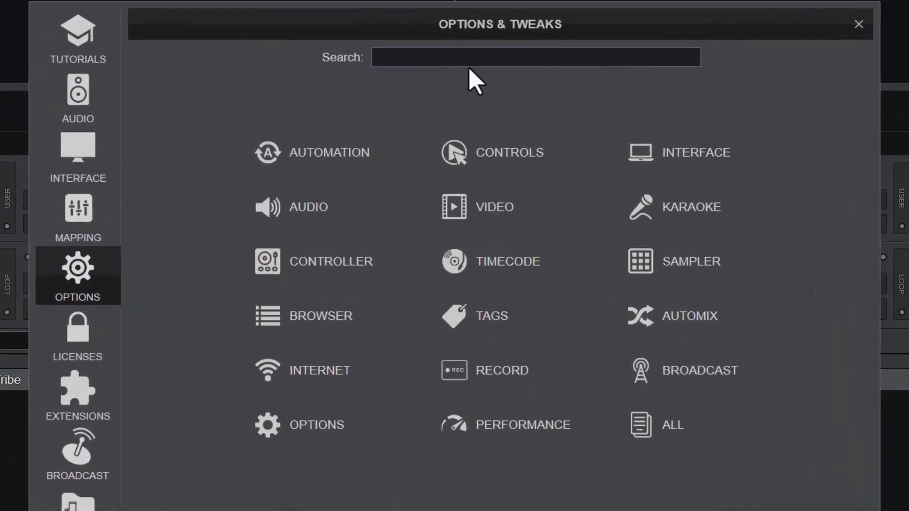
{"action": "type", "text": "hardw"}
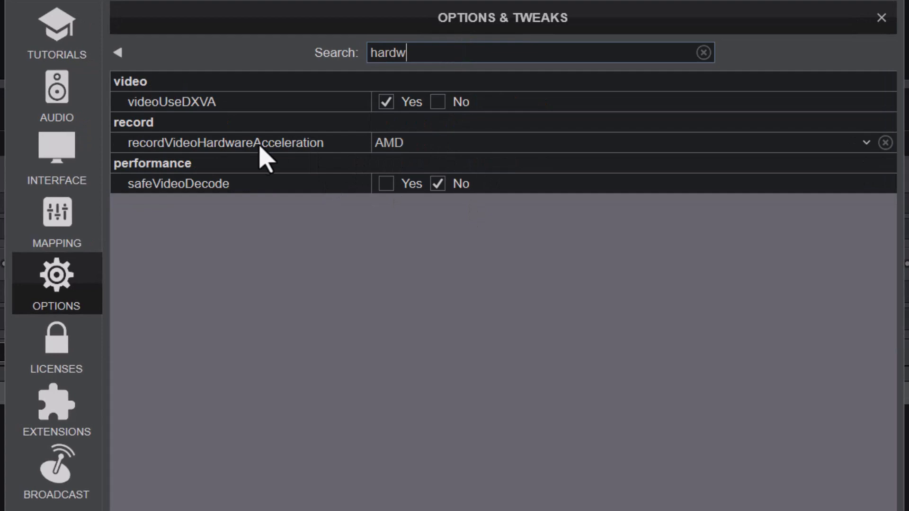
{"action": "mouse_move", "coordinate": [850, 161]}
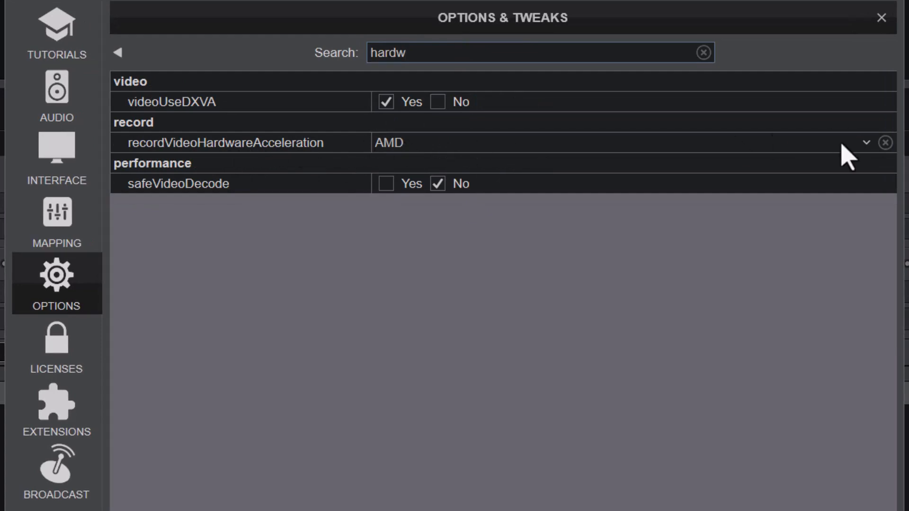
{"action": "left_click", "coordinate": [866, 143]}
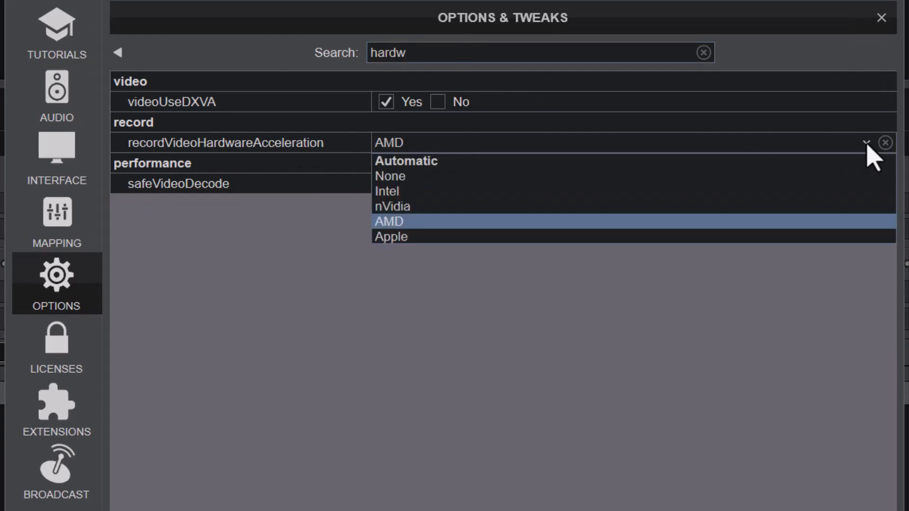
{"action": "mouse_move", "coordinate": [452, 235]}
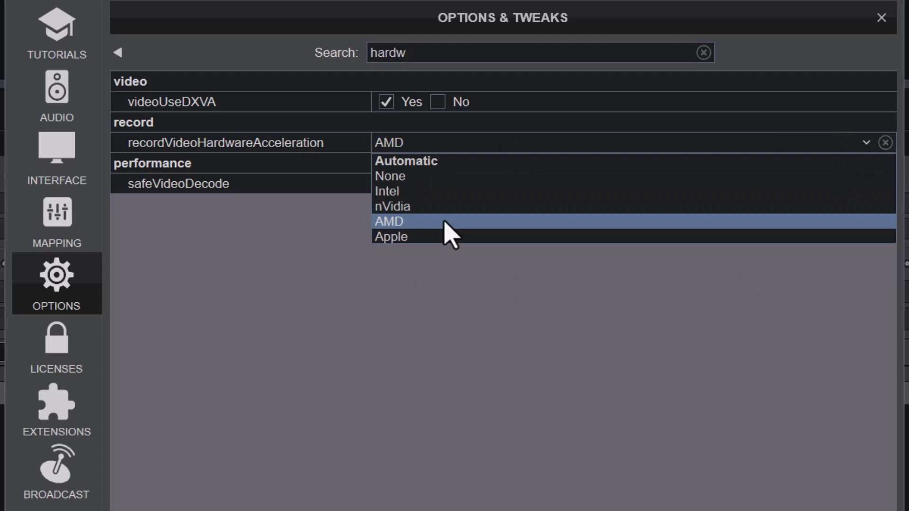
{"action": "left_click", "coordinate": [406, 161]}
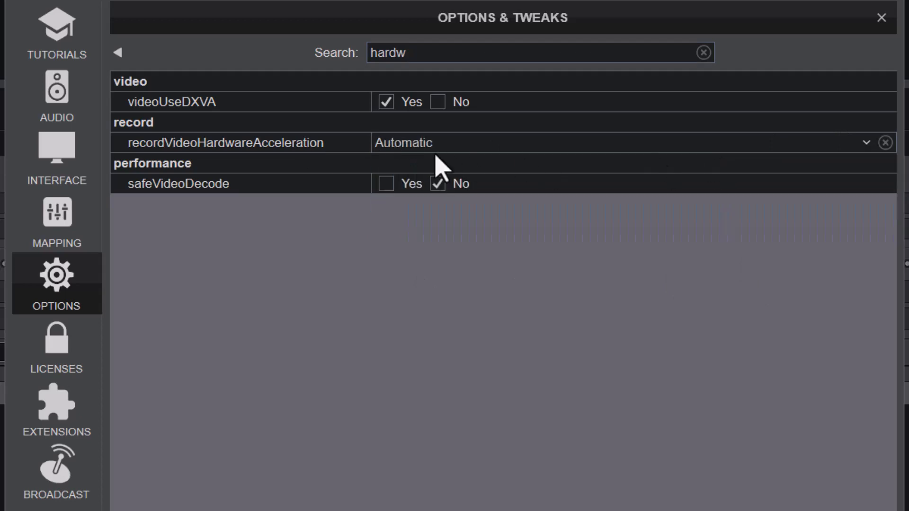
{"action": "mouse_move", "coordinate": [858, 157]}
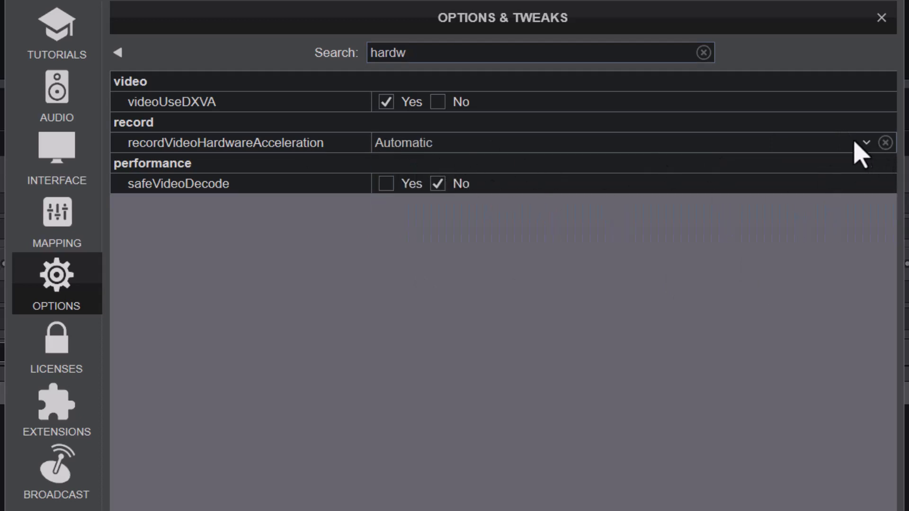
{"action": "left_click", "coordinate": [864, 142]}
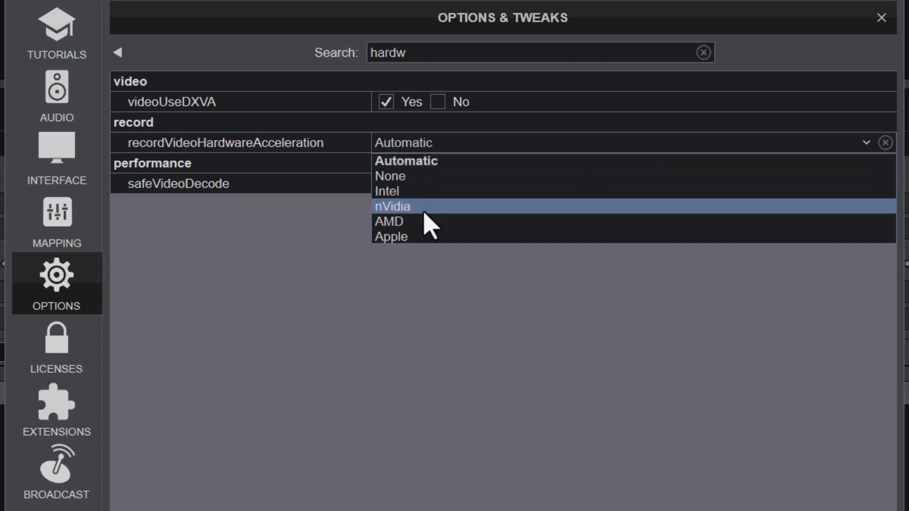
{"action": "mouse_move", "coordinate": [406, 217]}
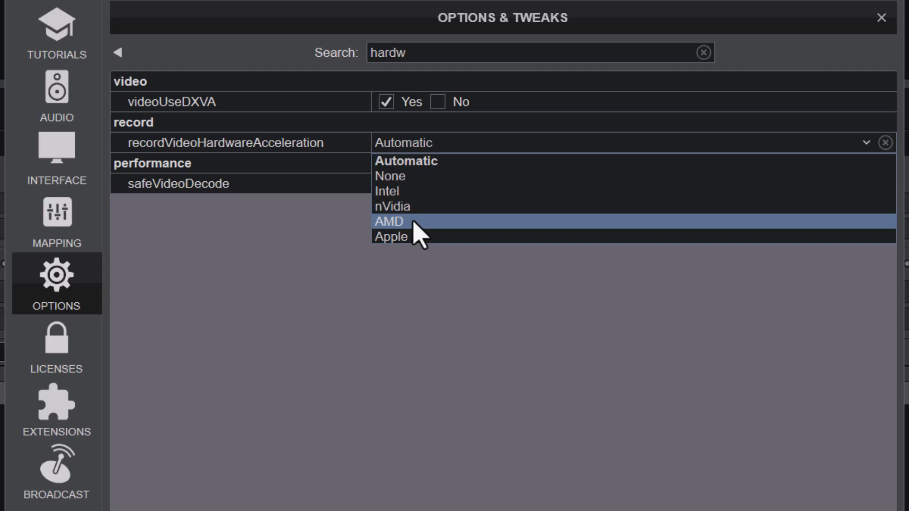
{"action": "left_click", "coordinate": [388, 221]}
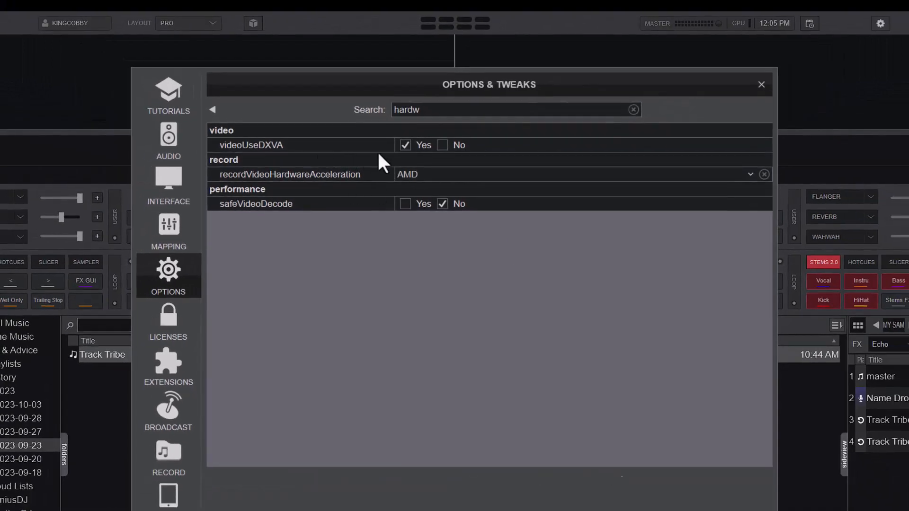
{"action": "mouse_move", "coordinate": [264, 161]}
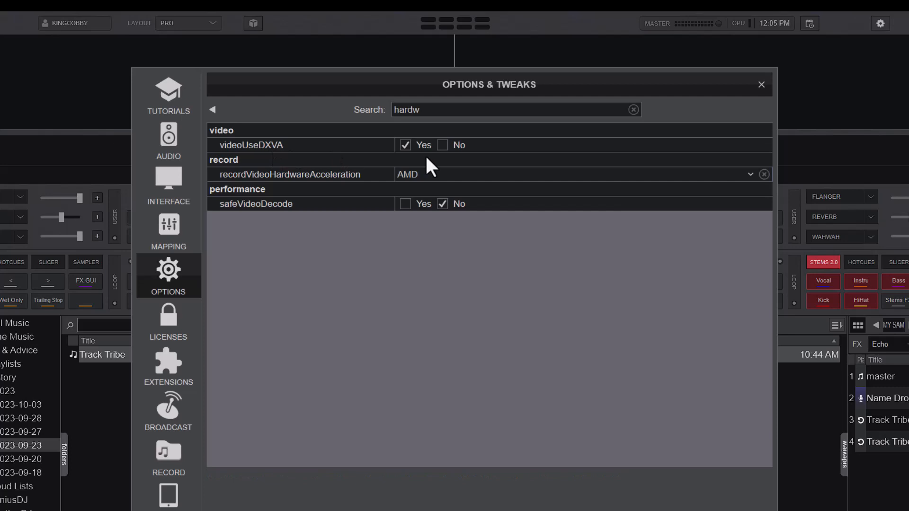
Set videoUseDXVA to No, verify it with a 'dxva' search, then clear the search
{"action": "left_click", "coordinate": [442, 145]}
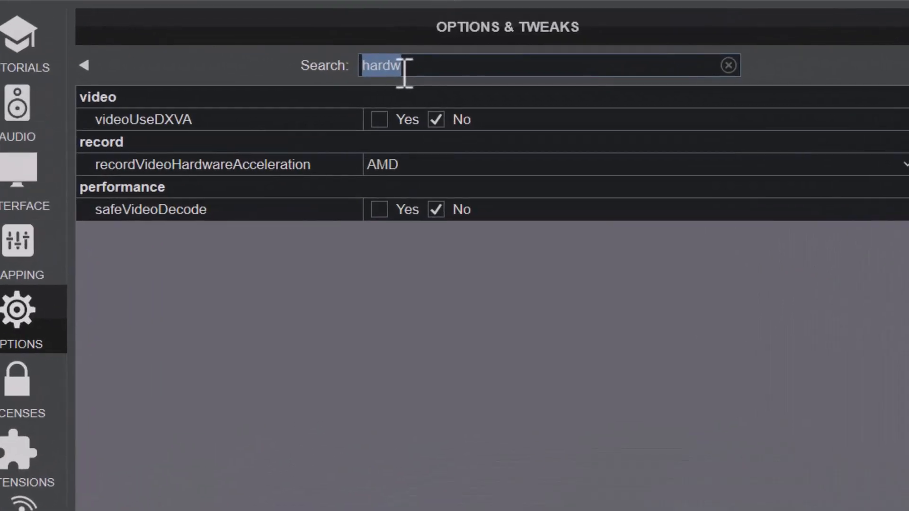
{"action": "type", "text": "dxva"}
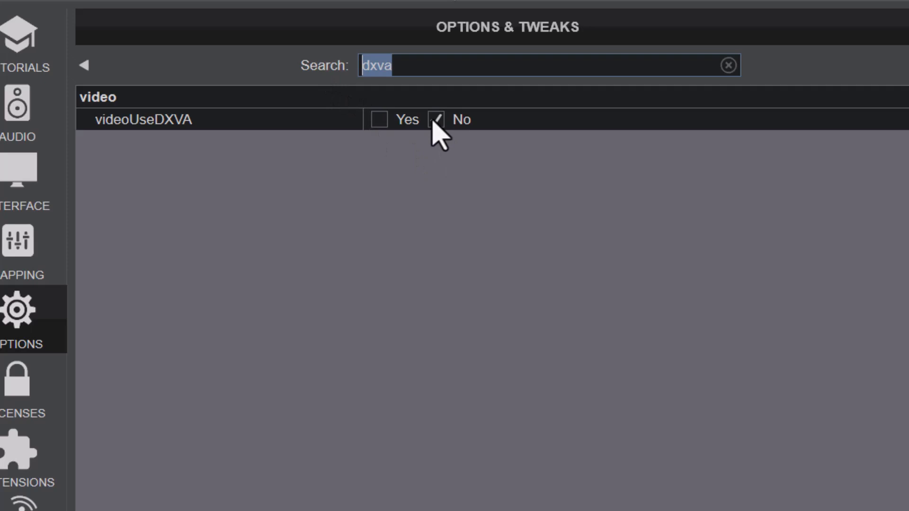
{"action": "left_click", "coordinate": [727, 65]}
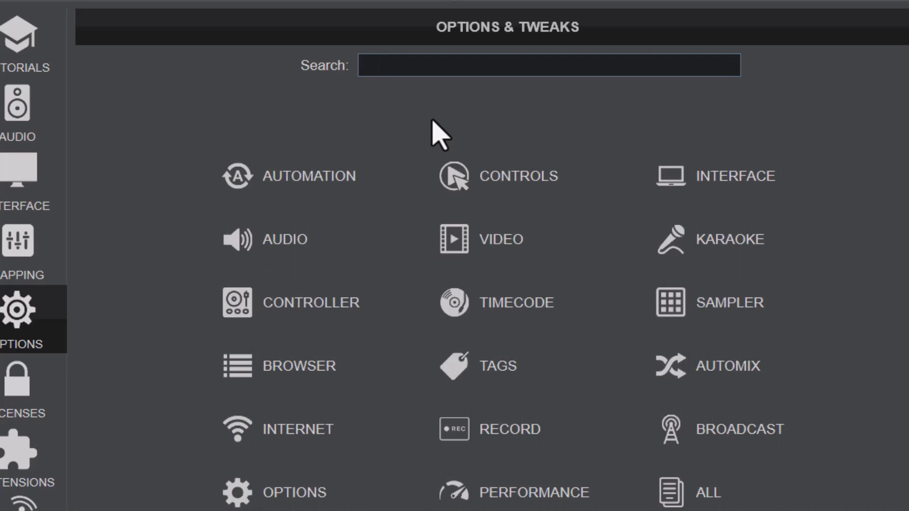
Search 'fps' and change recordVideoFps from 30 to 24
{"action": "type", "text": "fps"}
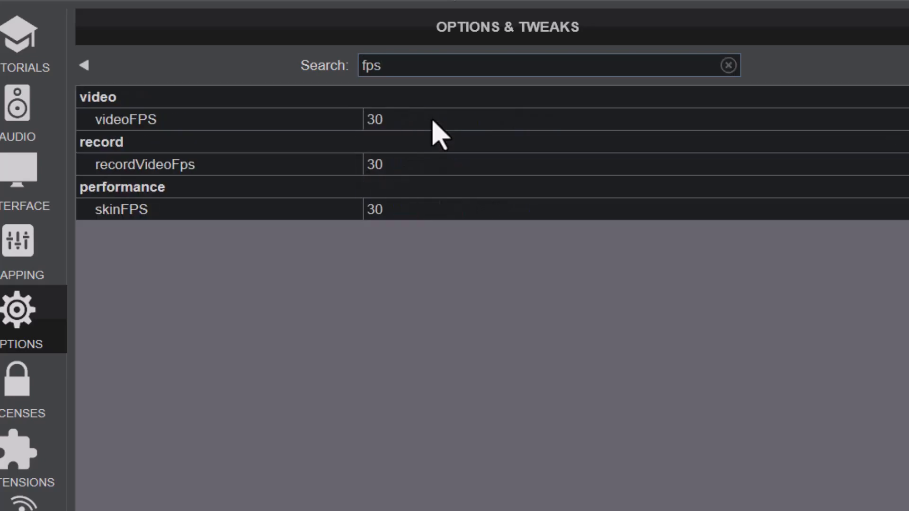
{"action": "mouse_move", "coordinate": [408, 95]}
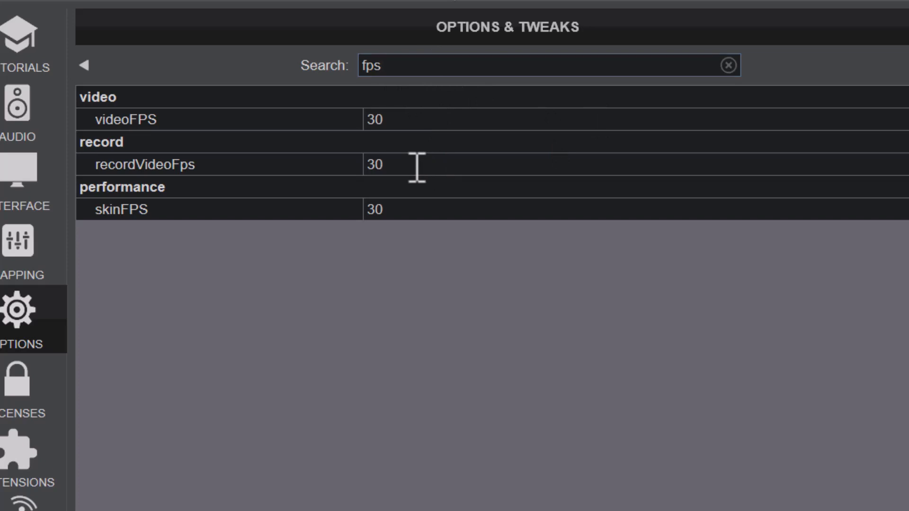
{"action": "double_click", "coordinate": [374, 164]}
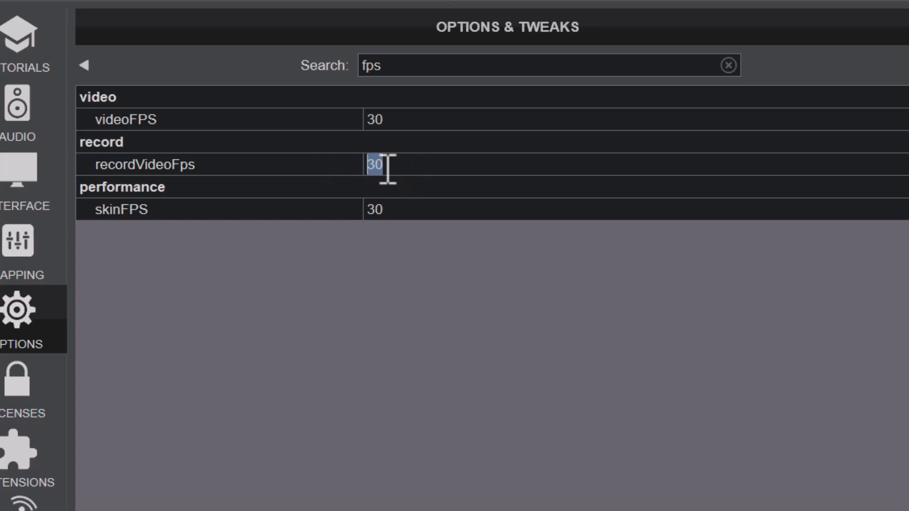
{"action": "type", "text": "24"}
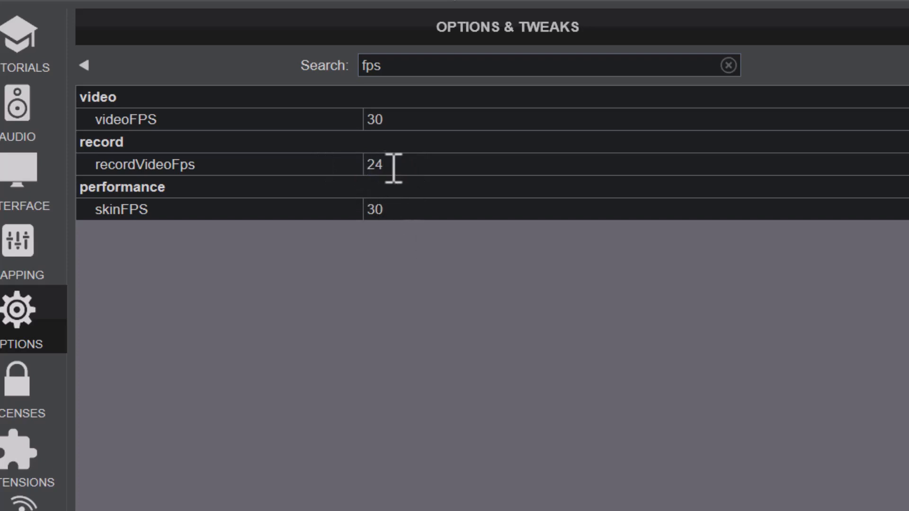
{"action": "mouse_move", "coordinate": [411, 191]}
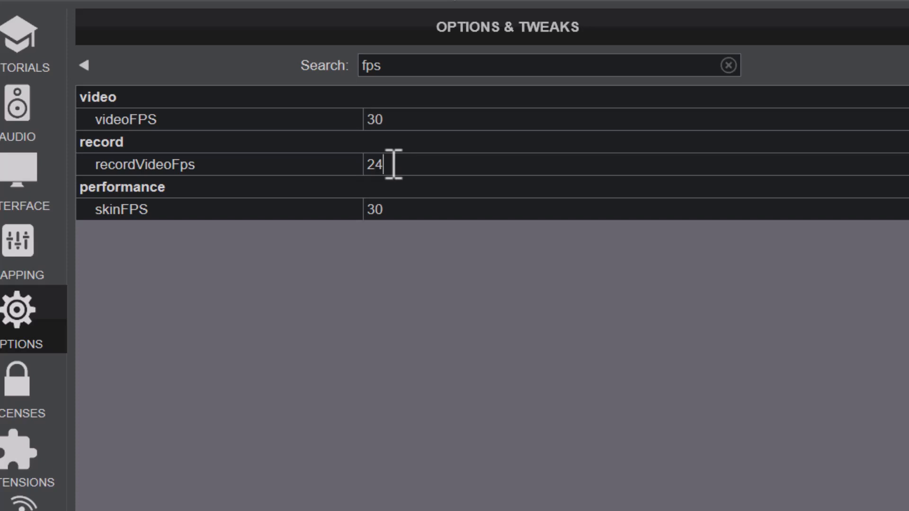
{"action": "mouse_move", "coordinate": [452, 121]}
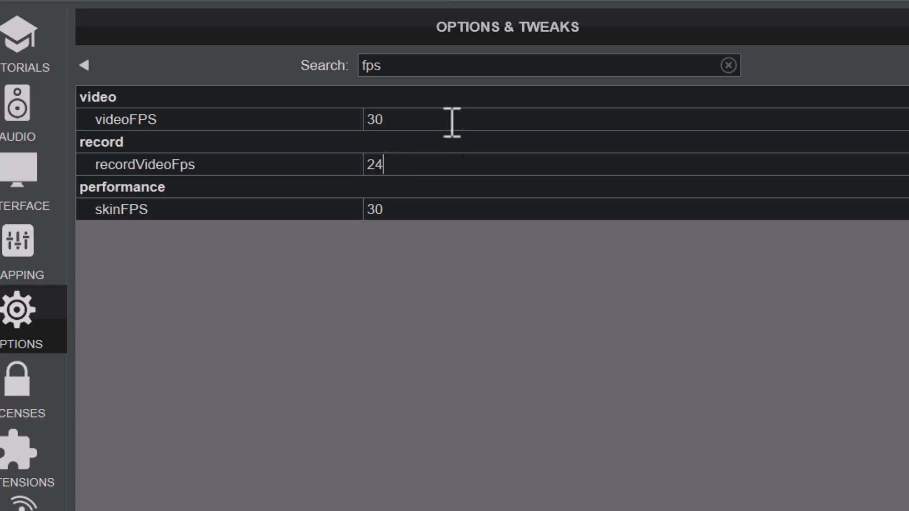
{"action": "mouse_move", "coordinate": [477, 164]}
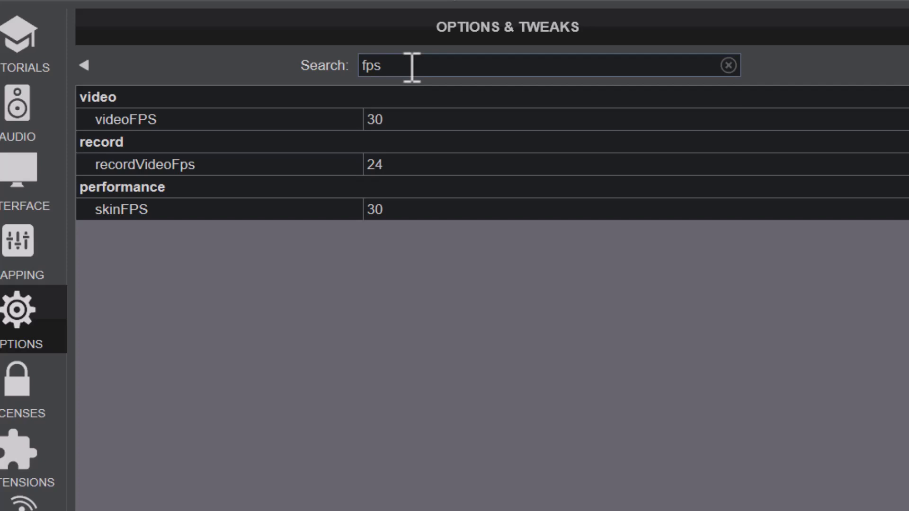
Replace the search with 'exper' and set experimentalSkinEngine to yes
{"action": "double_click", "coordinate": [372, 65]}
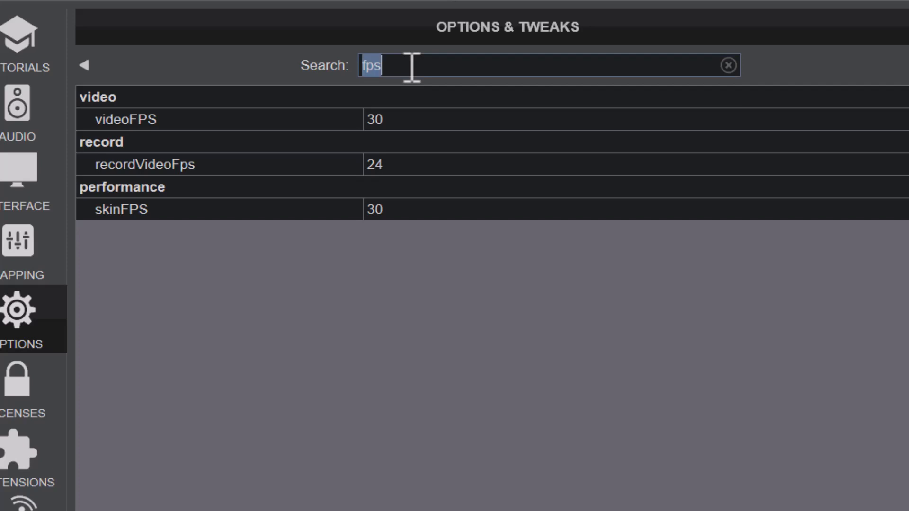
{"action": "type", "text": "exper"}
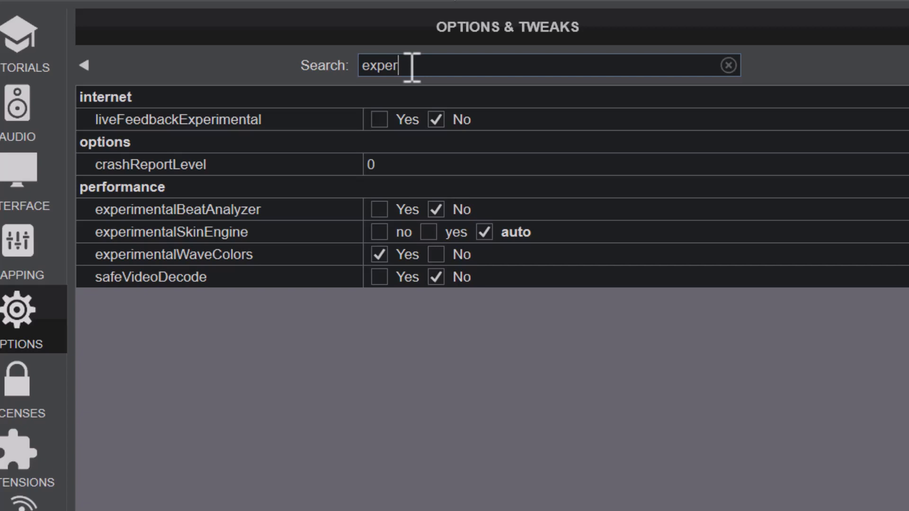
{"action": "mouse_move", "coordinate": [238, 258]}
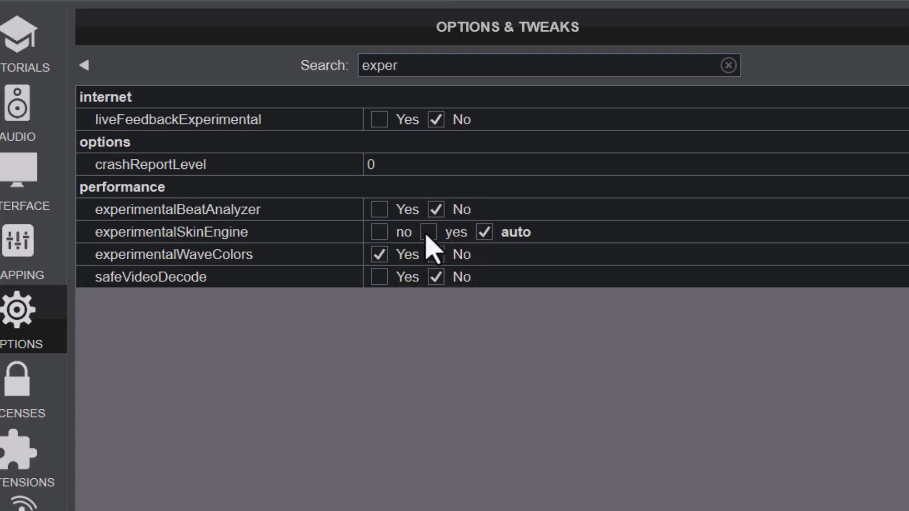
{"action": "left_click", "coordinate": [432, 232]}
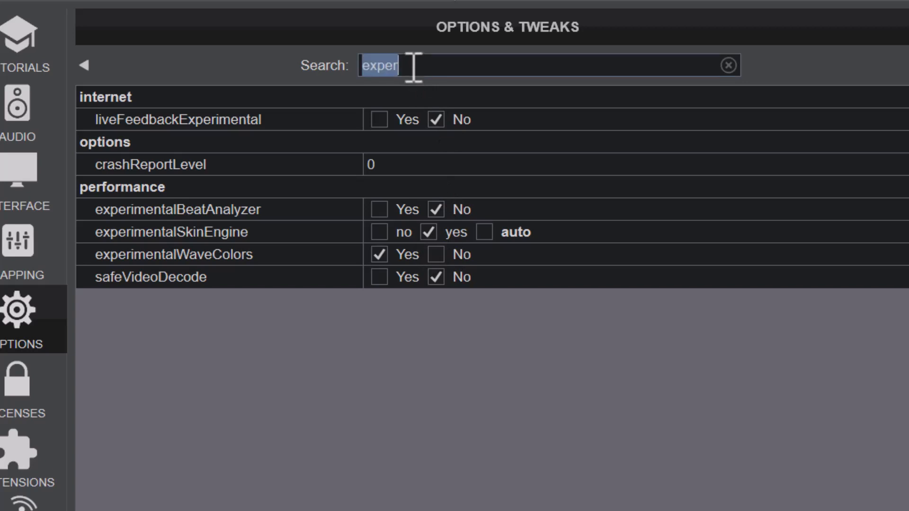
Search 'gpu' and set skinUseLowPowerGPU to Low Power, dismissing the restart notices
{"action": "type", "text": "gpu"}
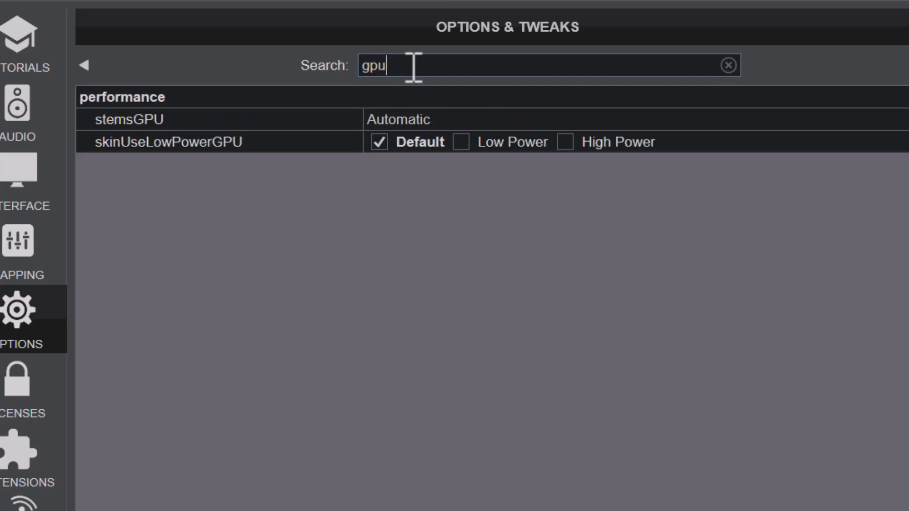
{"action": "mouse_move", "coordinate": [308, 159]}
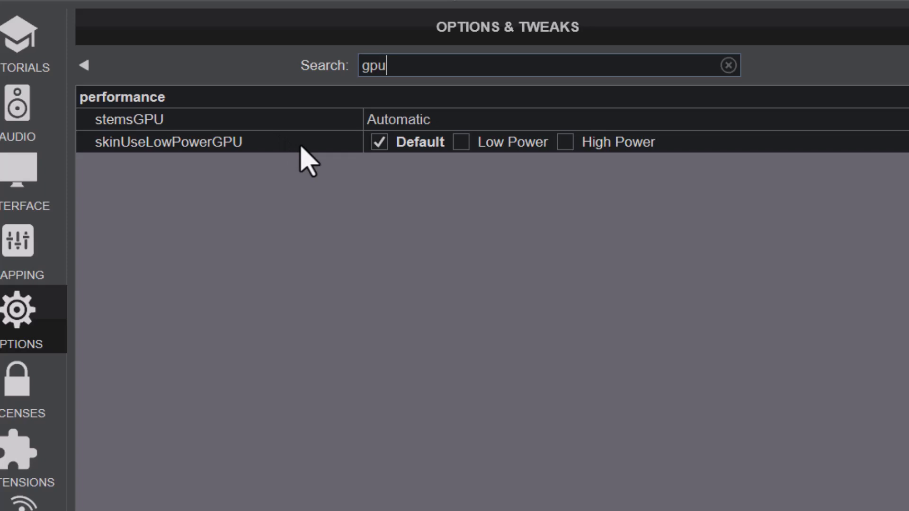
{"action": "mouse_move", "coordinate": [268, 177]}
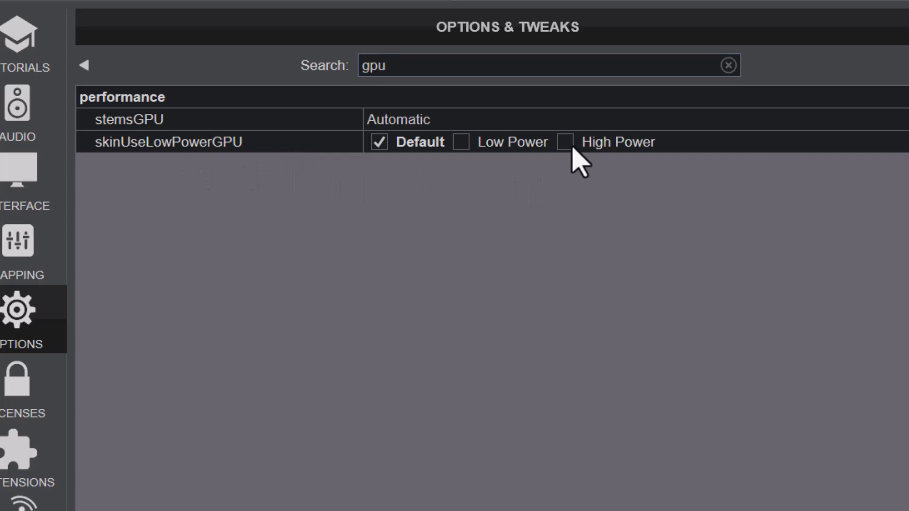
{"action": "left_click", "coordinate": [565, 142]}
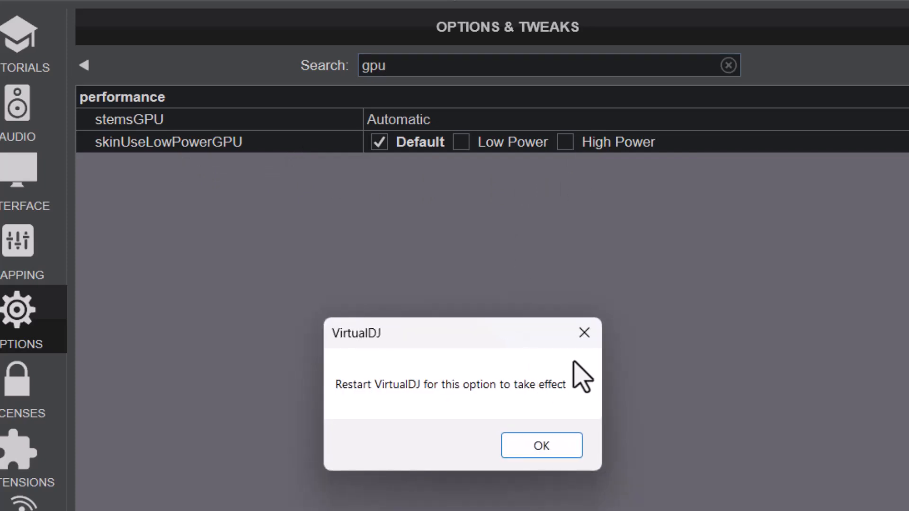
{"action": "left_click", "coordinate": [564, 142]}
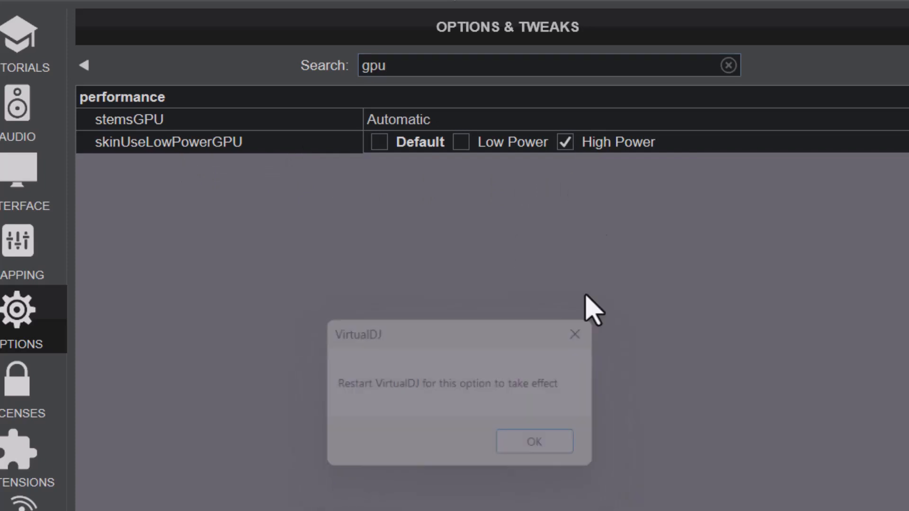
{"action": "left_click", "coordinate": [533, 441]}
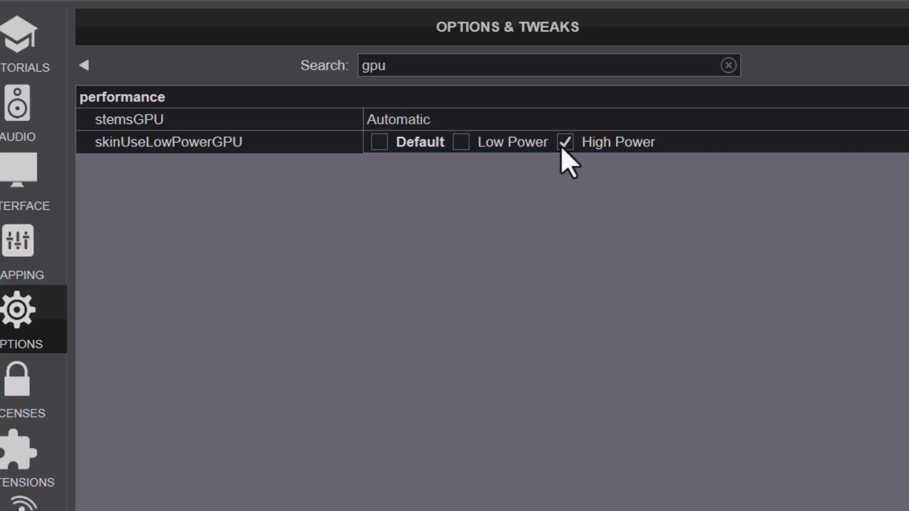
{"action": "mouse_move", "coordinate": [589, 177]}
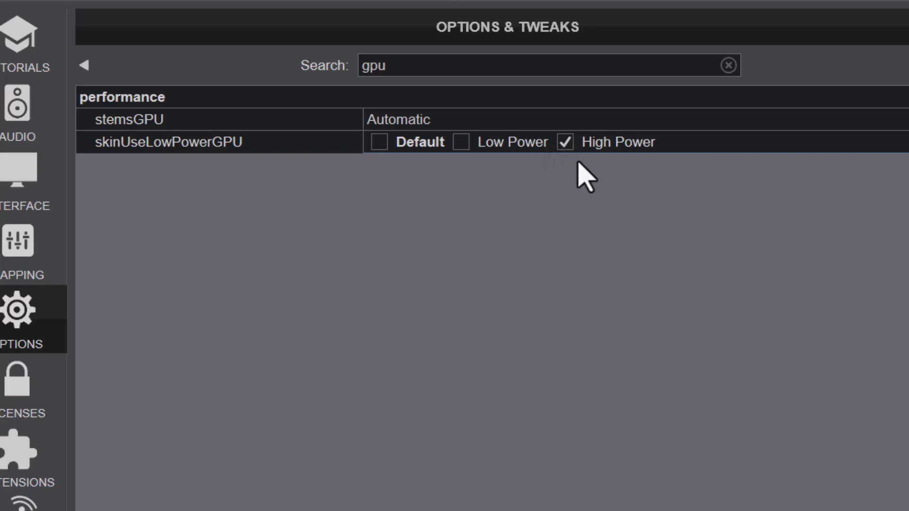
{"action": "mouse_move", "coordinate": [465, 157]}
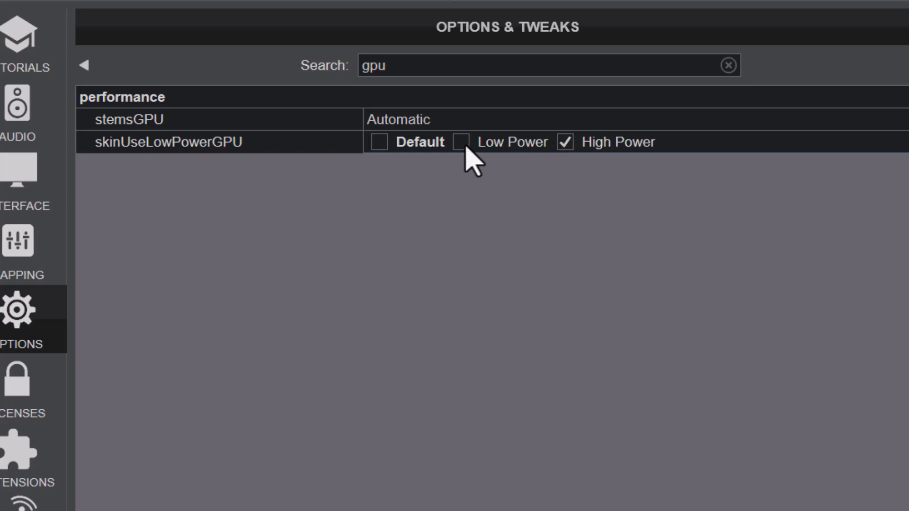
{"action": "left_click", "coordinate": [461, 142]}
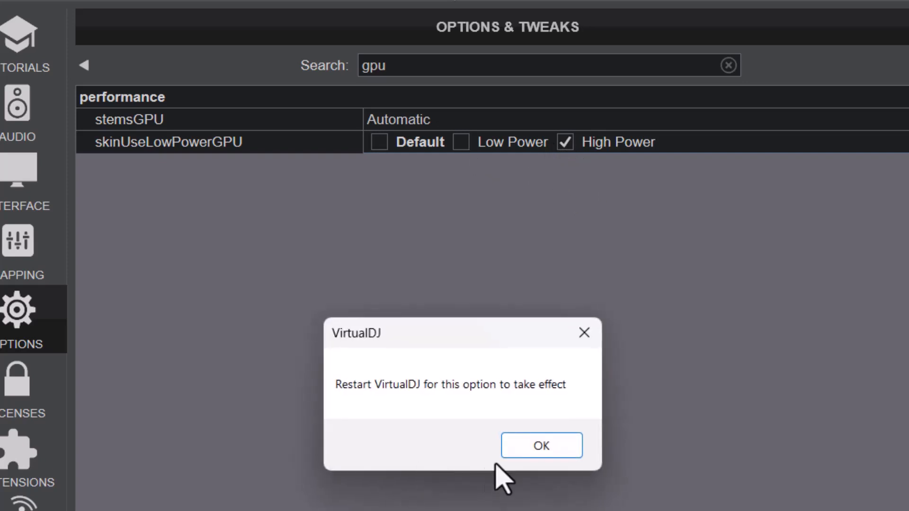
{"action": "left_click", "coordinate": [540, 445]}
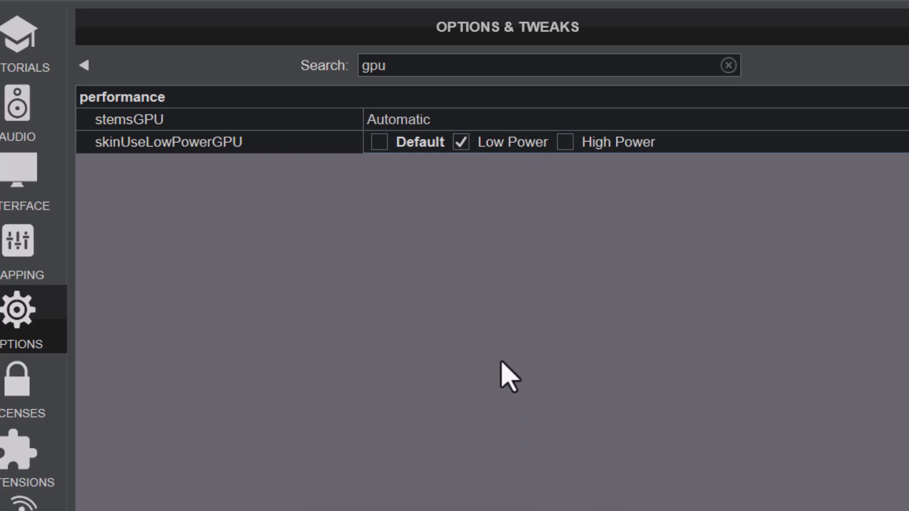
{"action": "mouse_move", "coordinate": [527, 284]}
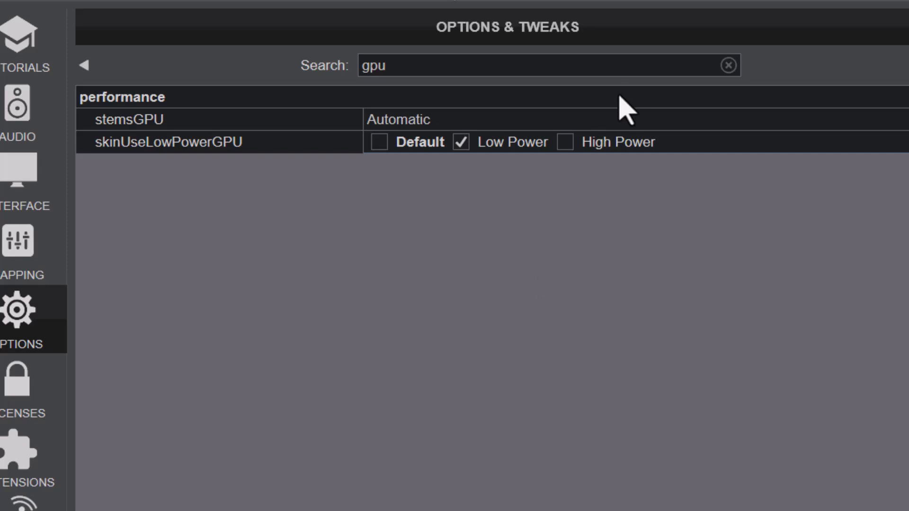
{"action": "mouse_move", "coordinate": [573, 168]}
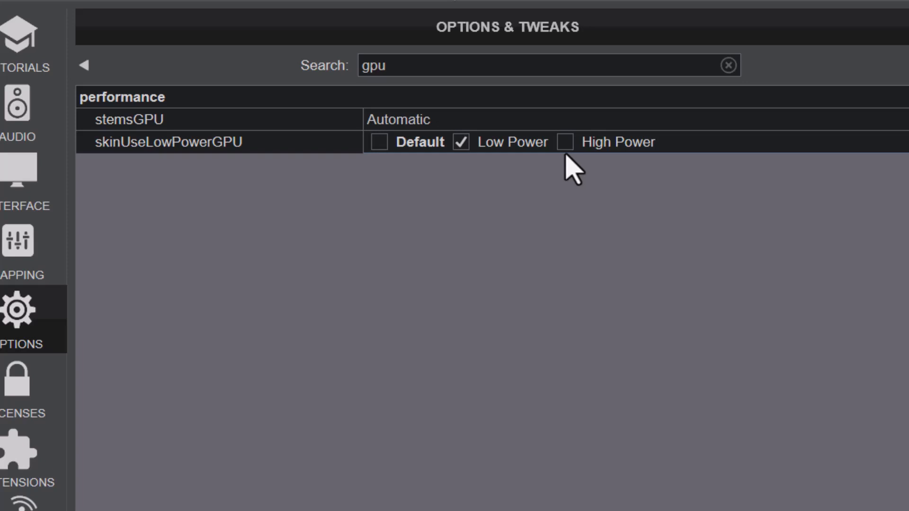
{"action": "mouse_move", "coordinate": [481, 163]}
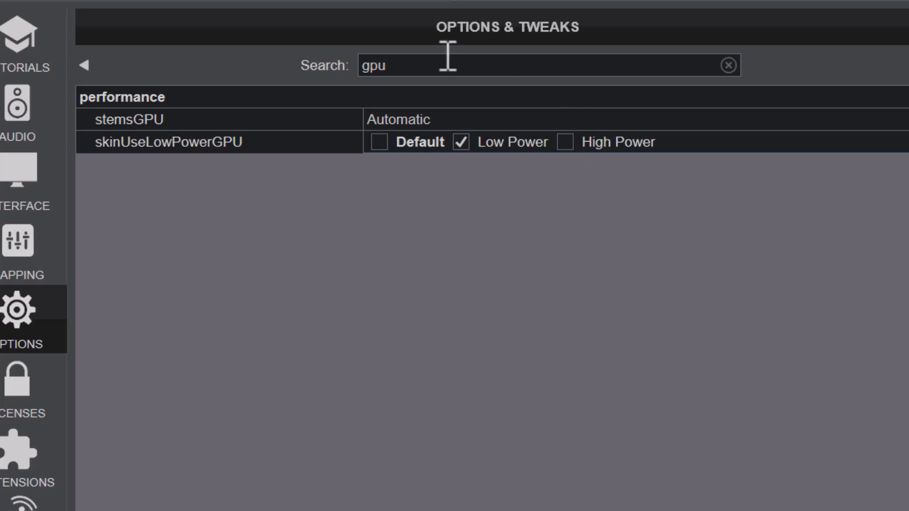
Replace the search with 'resam' and confirm videoResampleQuality is Medium
{"action": "double_click", "coordinate": [374, 65]}
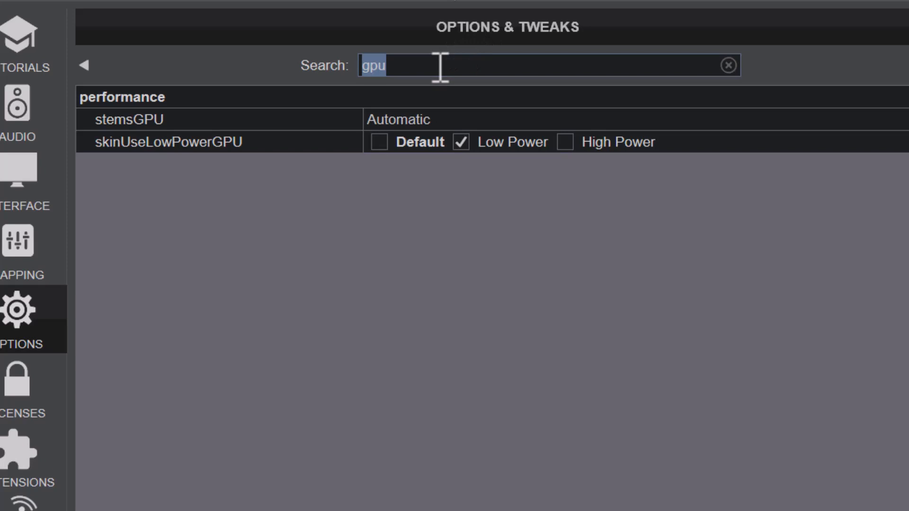
{"action": "type", "text": "resa"}
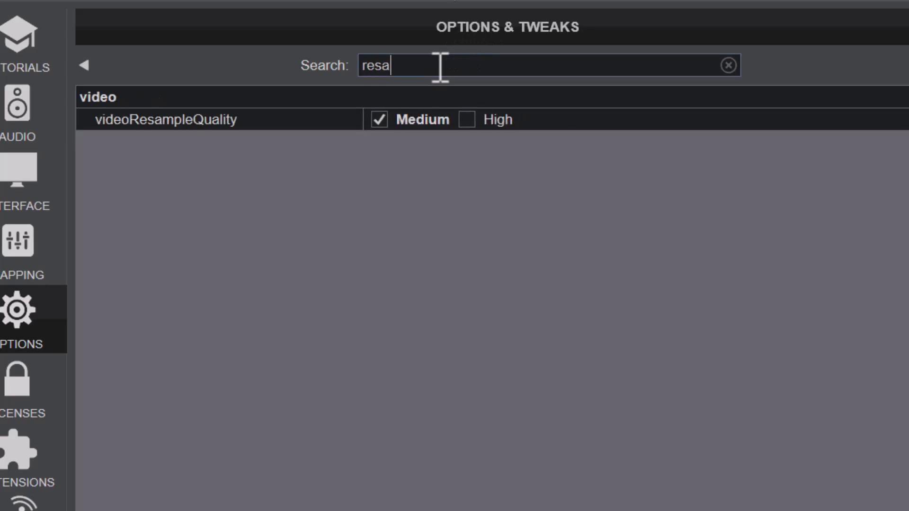
{"action": "type", "text": "m"}
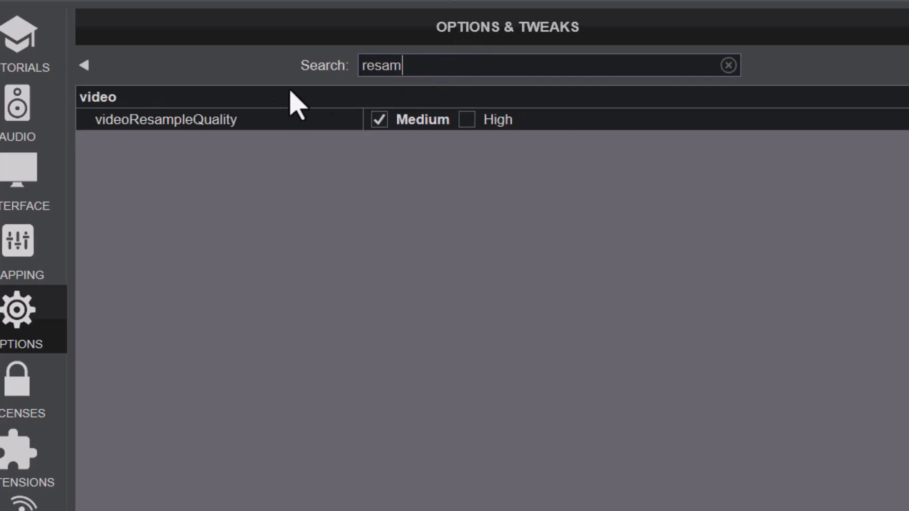
{"action": "mouse_move", "coordinate": [380, 142]}
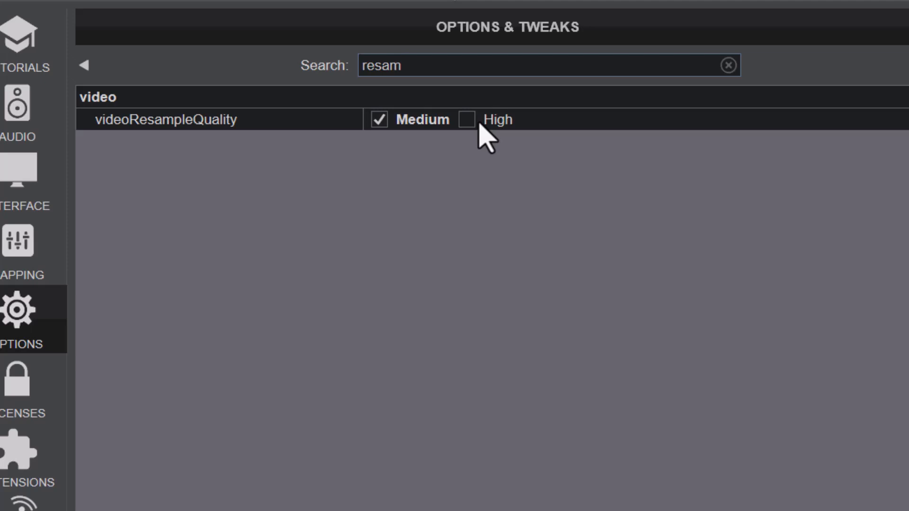
{"action": "mouse_move", "coordinate": [483, 140]}
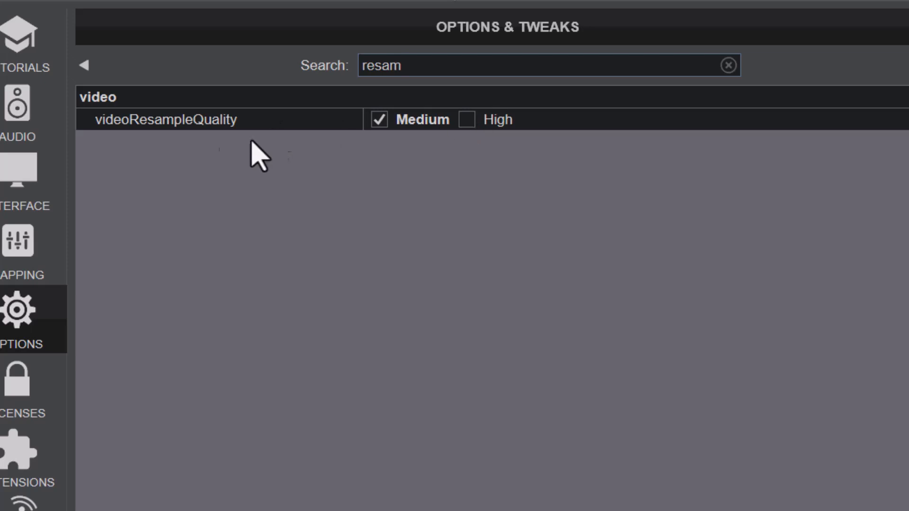
{"action": "mouse_move", "coordinate": [388, 150]}
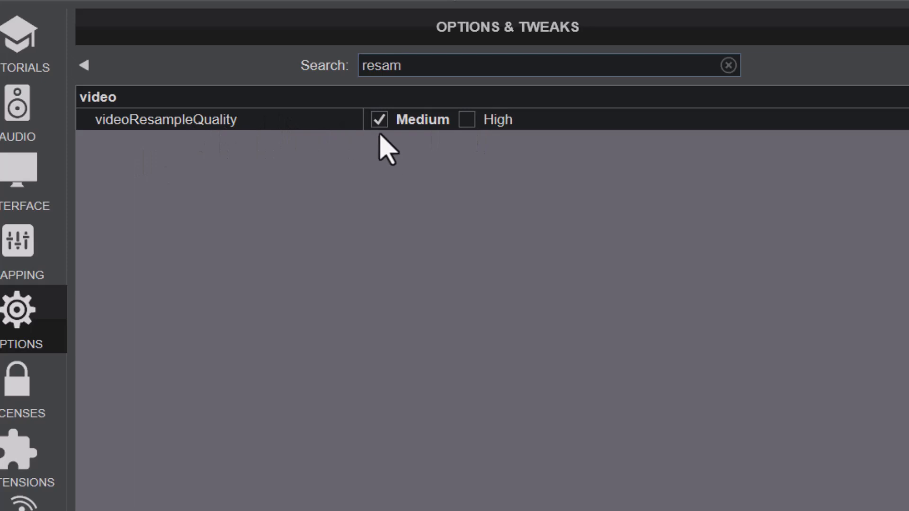
{"action": "mouse_move", "coordinate": [367, 174]}
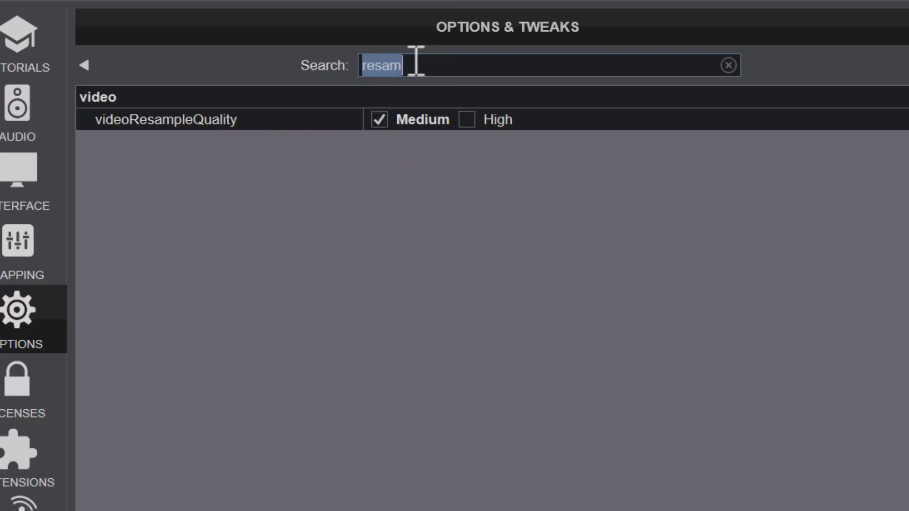
Search 'reso', set recordVideoResolution to 1280x720 widescreen, and close Options
{"action": "type", "text": "resol"}
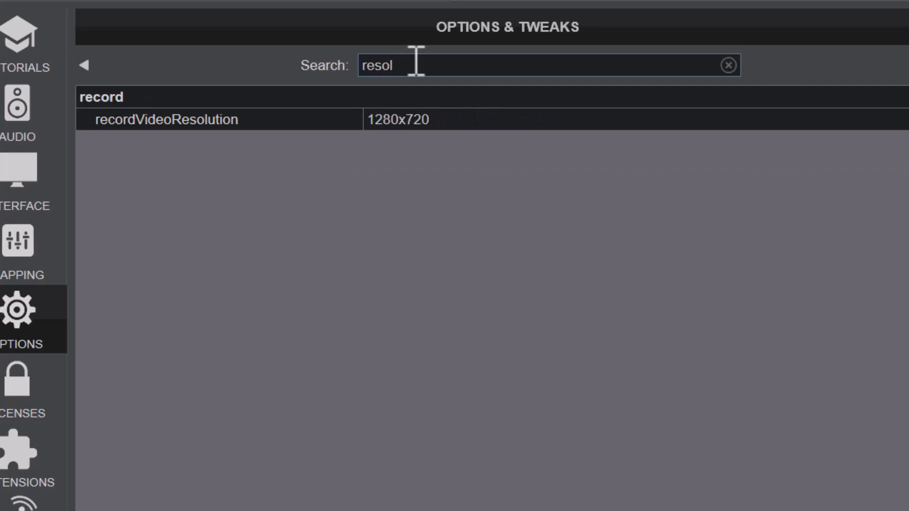
{"action": "left_click", "coordinate": [397, 119]}
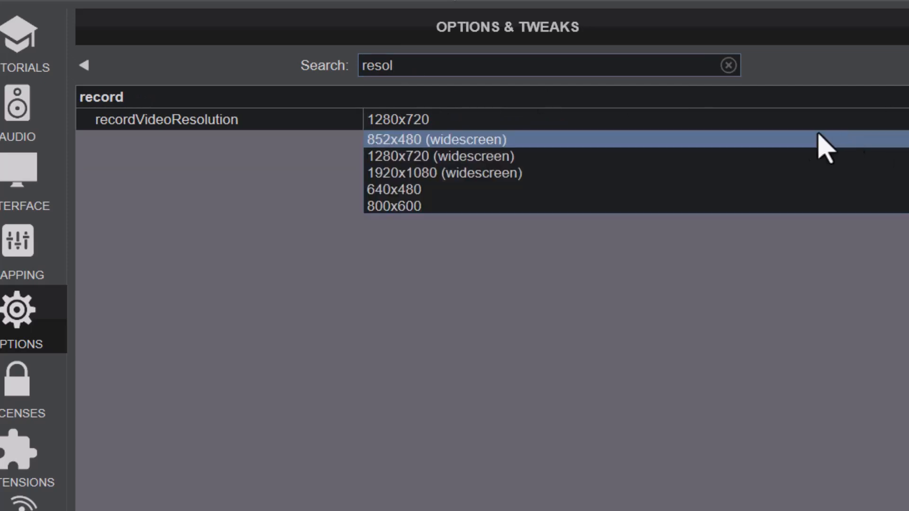
{"action": "mouse_move", "coordinate": [437, 156]}
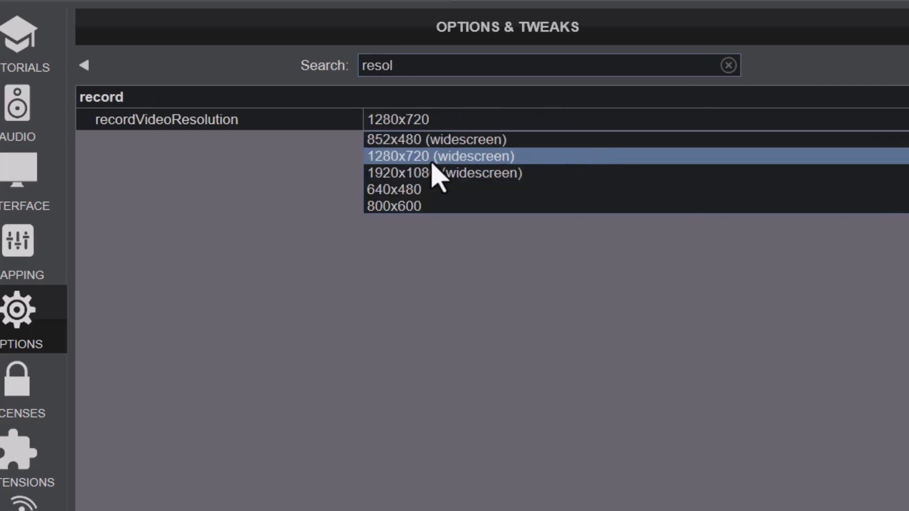
{"action": "left_click", "coordinate": [439, 156]}
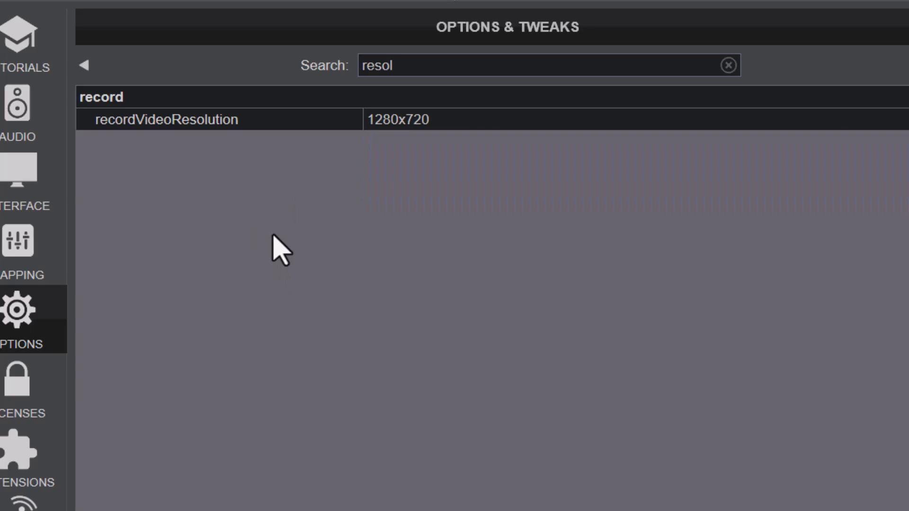
{"action": "mouse_move", "coordinate": [353, 227]}
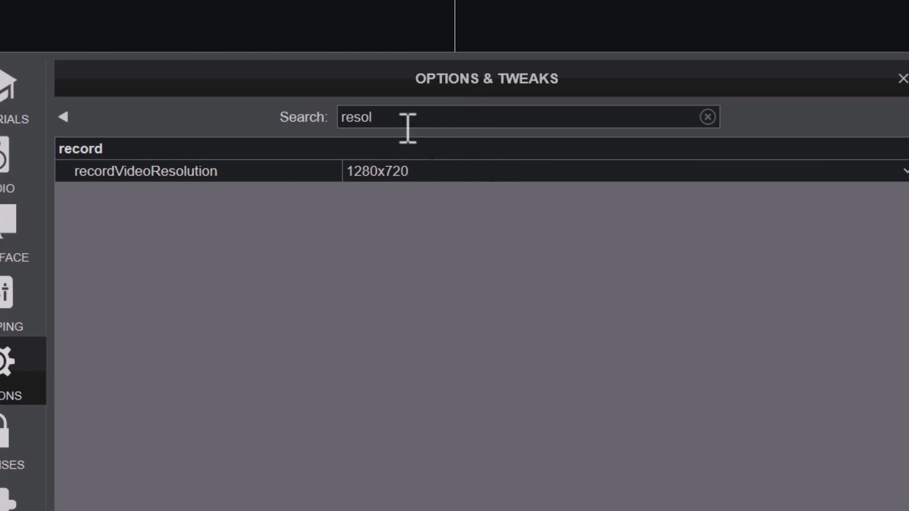
{"action": "mouse_move", "coordinate": [415, 211]}
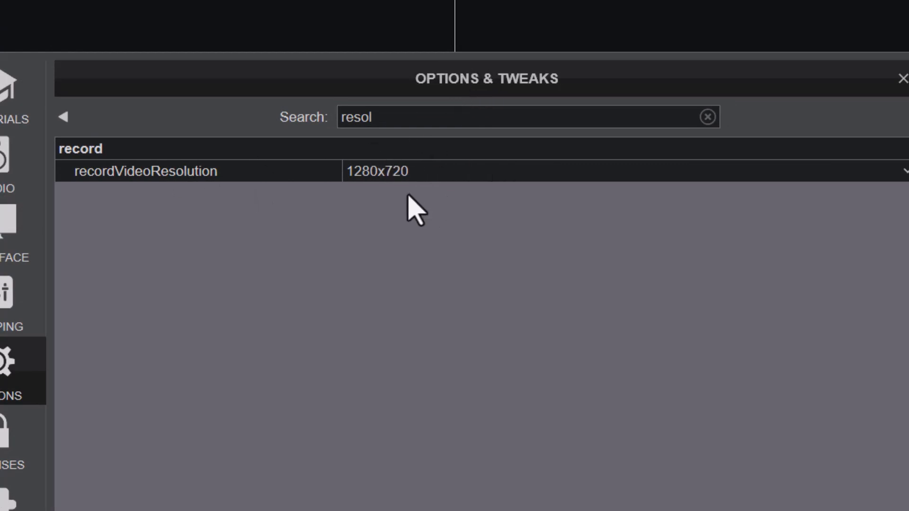
{"action": "left_click", "coordinate": [901, 78]}
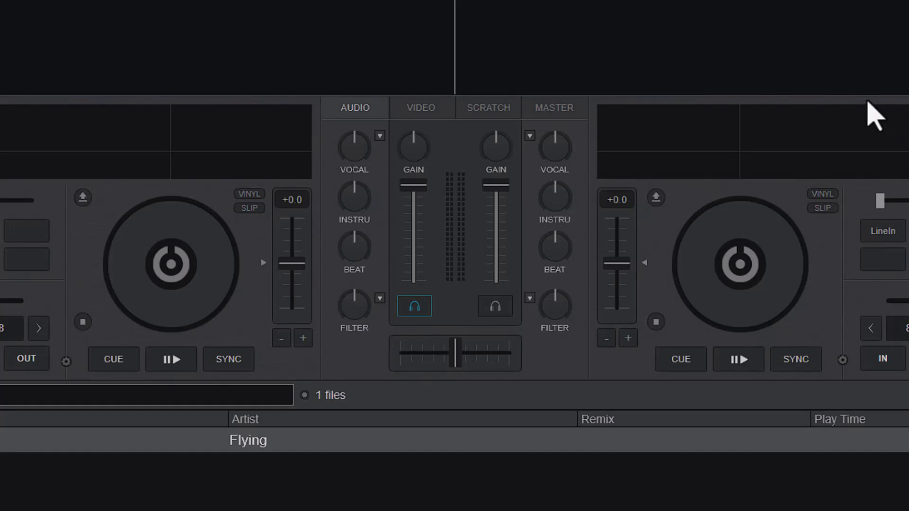